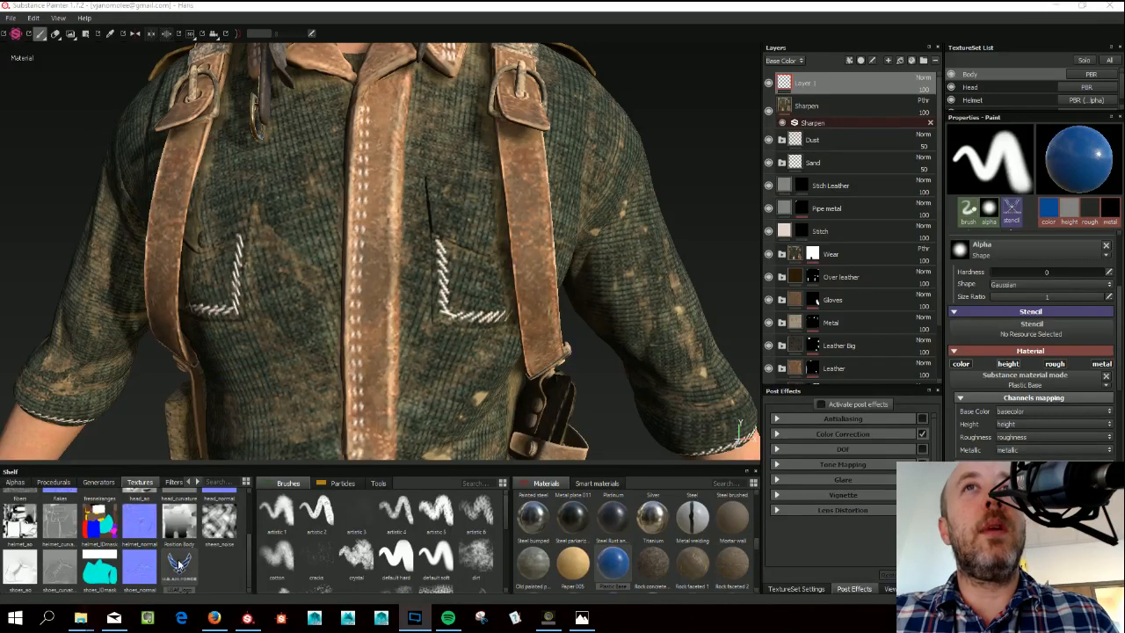
{"action": "mouse_move", "coordinate": [66, 96]}
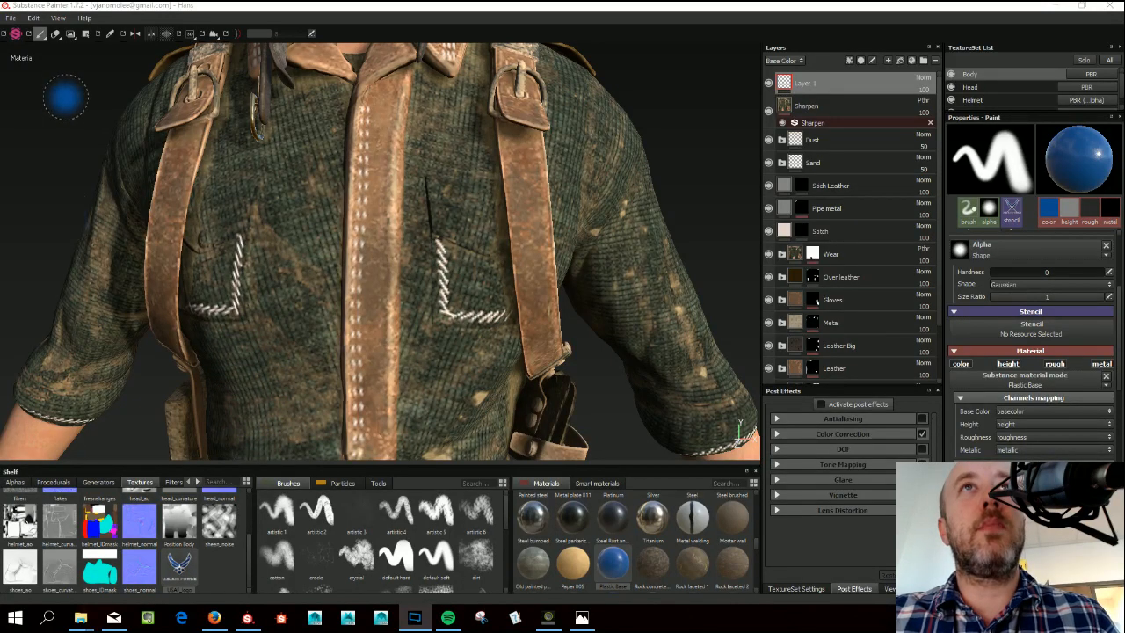
Import the Air Force wings logo image into the project via File > Import images.
{"action": "left_click", "coordinate": [10, 18]}
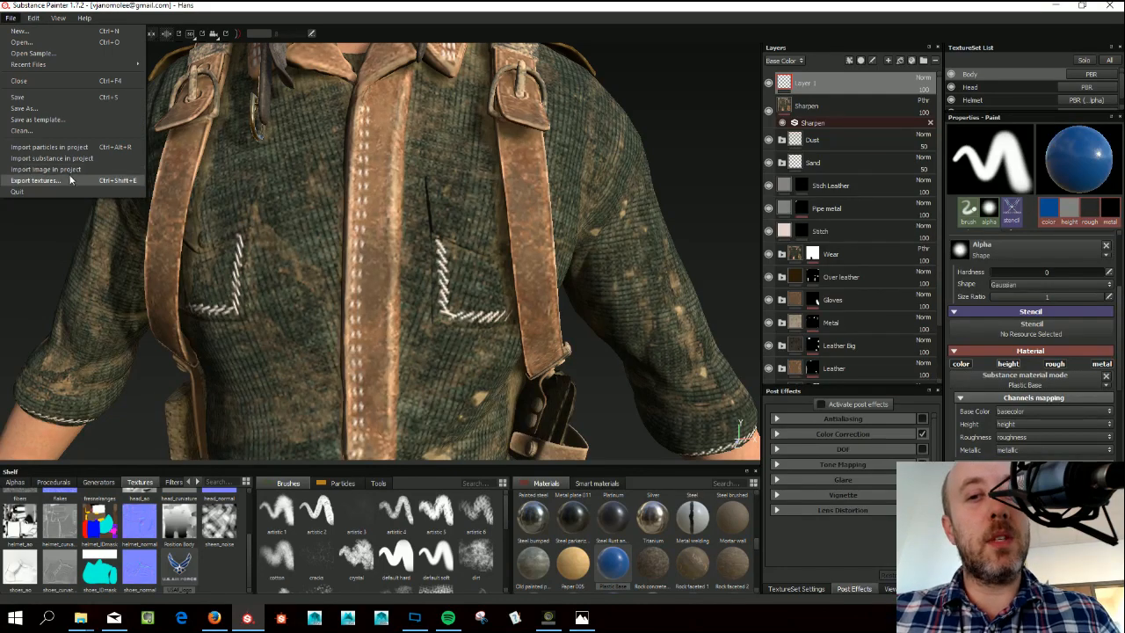
{"action": "left_click", "coordinate": [46, 169]}
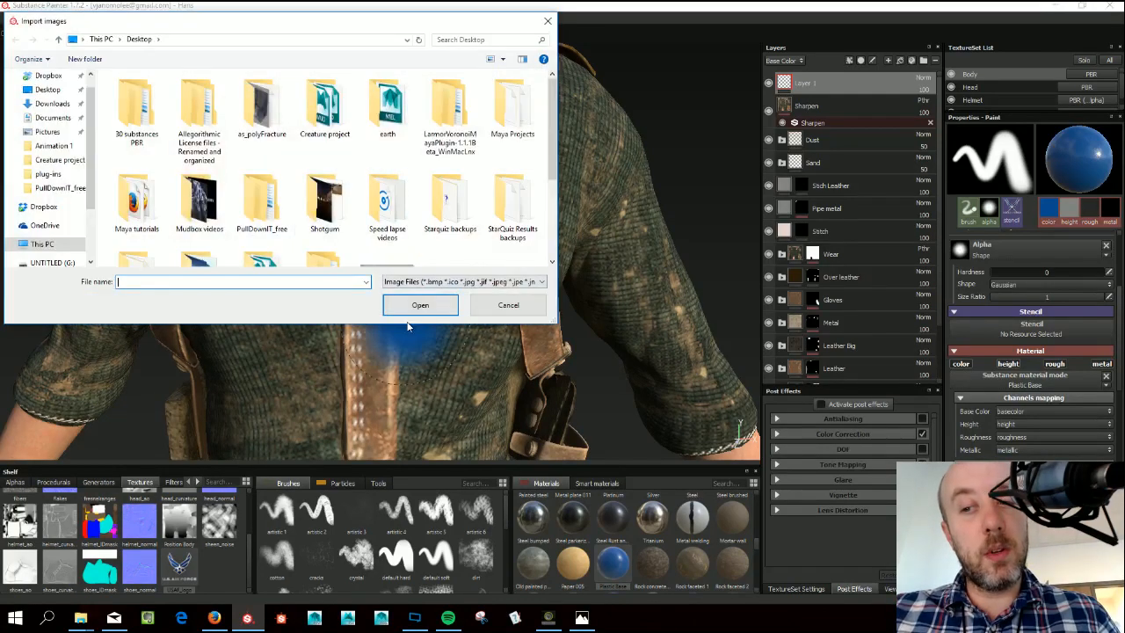
{"action": "left_click", "coordinate": [508, 306]}
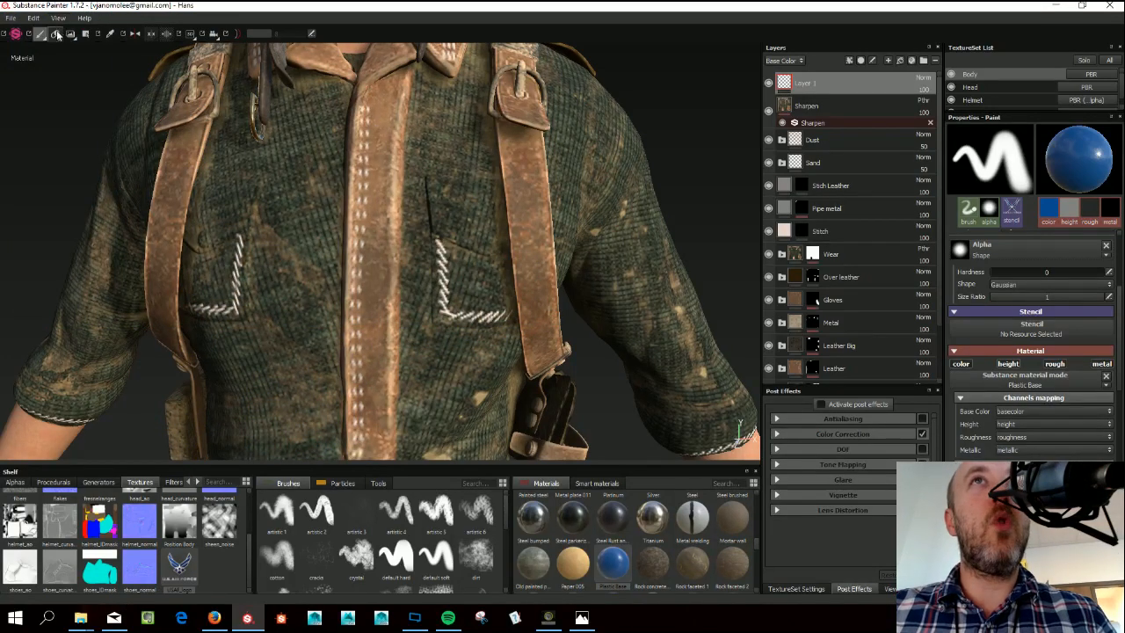
Choose a paint tool variant, then activate the Projection painting tool.
{"action": "left_click", "coordinate": [41, 34]}
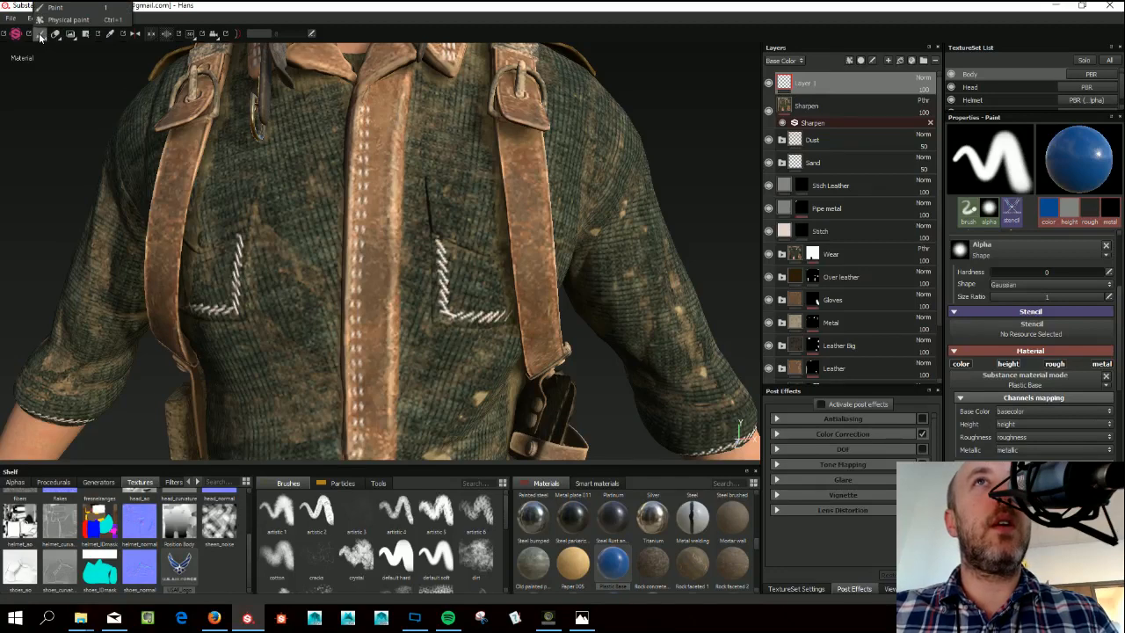
{"action": "left_click", "coordinate": [296, 255]}
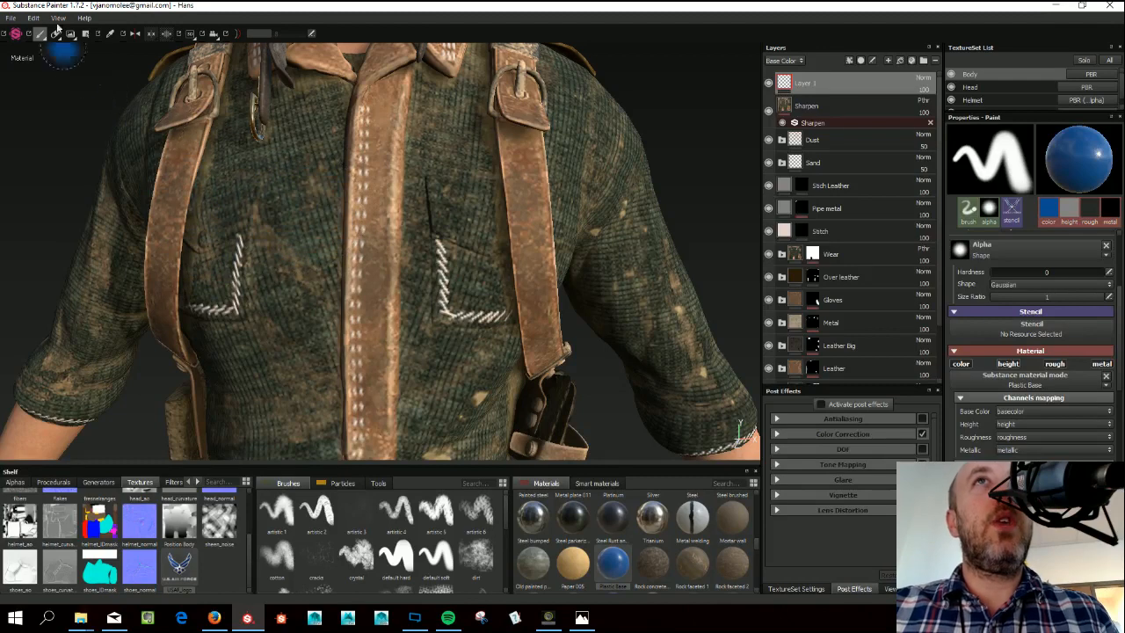
{"action": "mouse_move", "coordinate": [71, 34]}
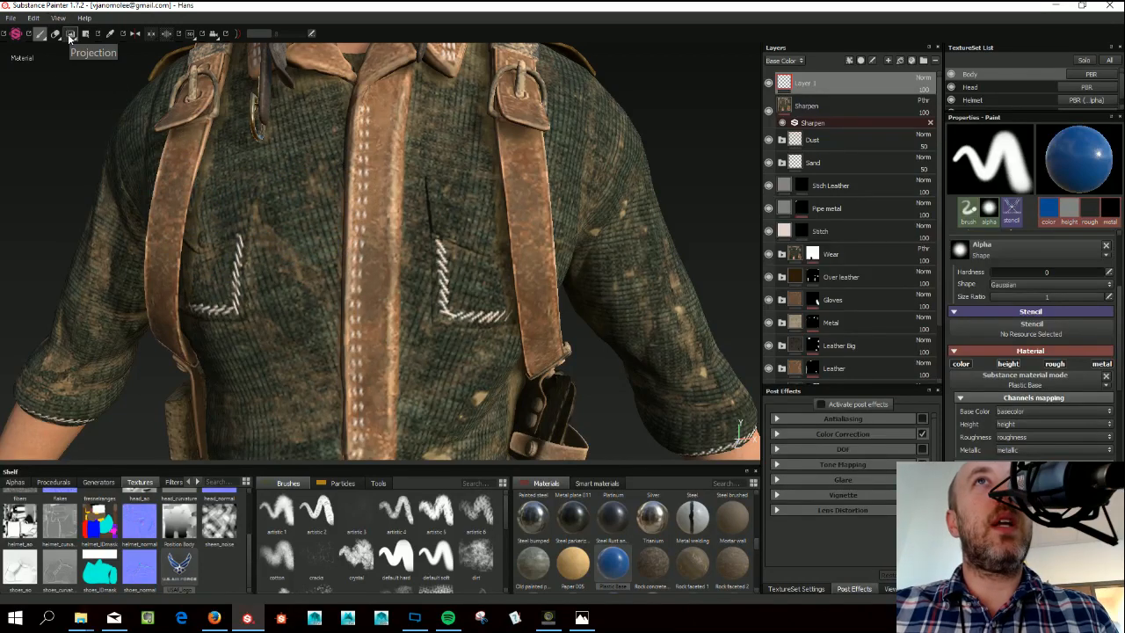
{"action": "left_click", "coordinate": [70, 33]}
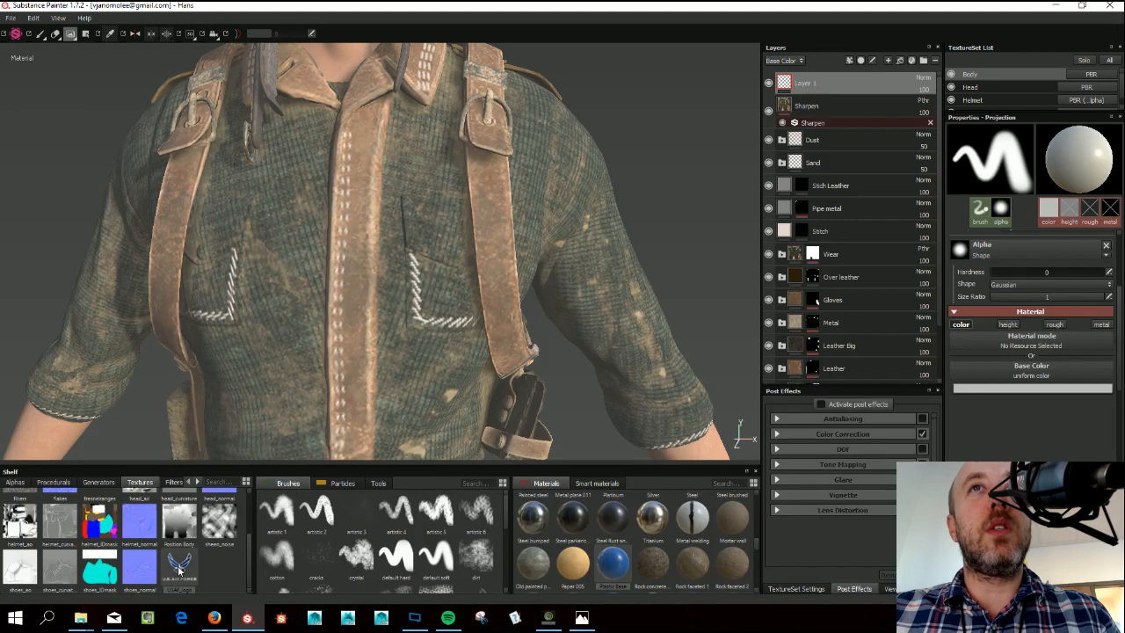
{"action": "mouse_move", "coordinate": [180, 570]}
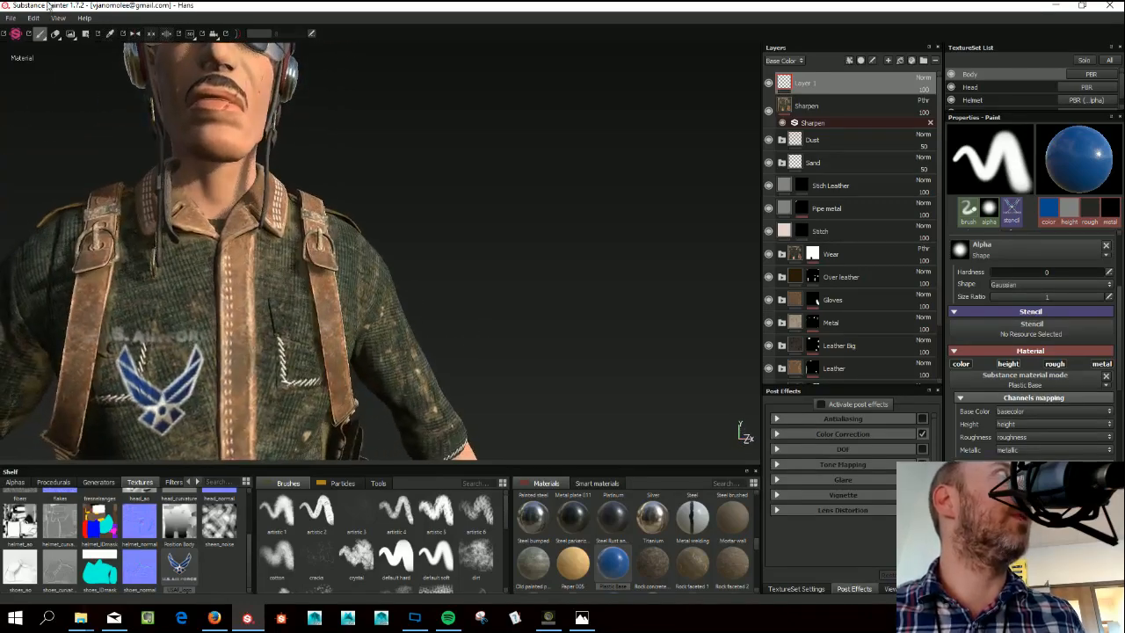
Reactivate the Projection tool after stamping the logo on the shirt's chest.
{"action": "left_click", "coordinate": [71, 33]}
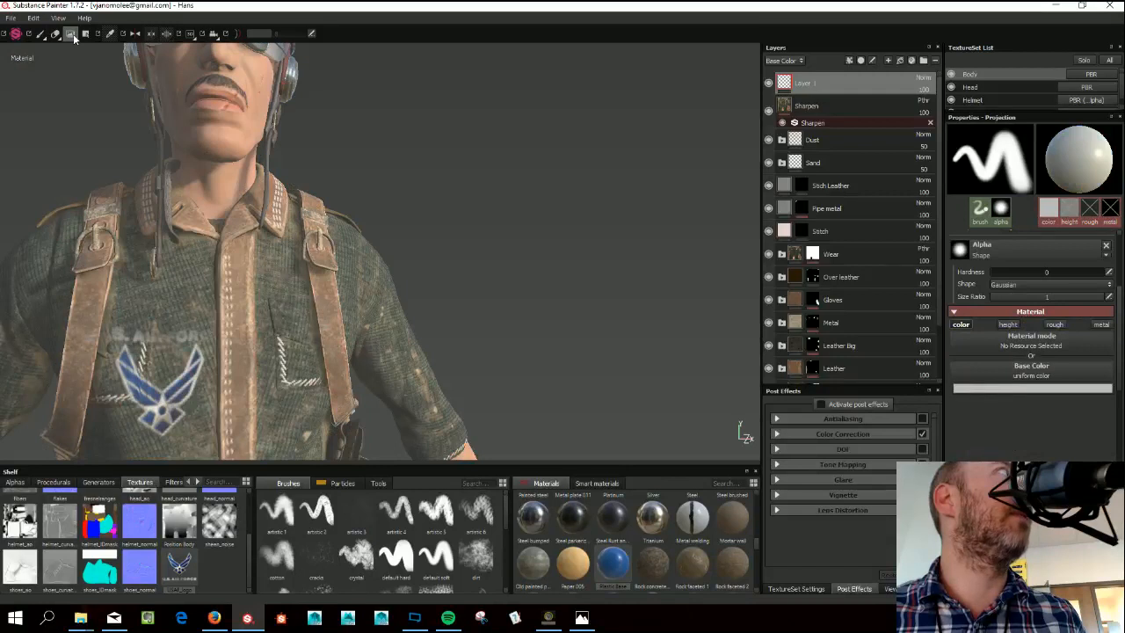